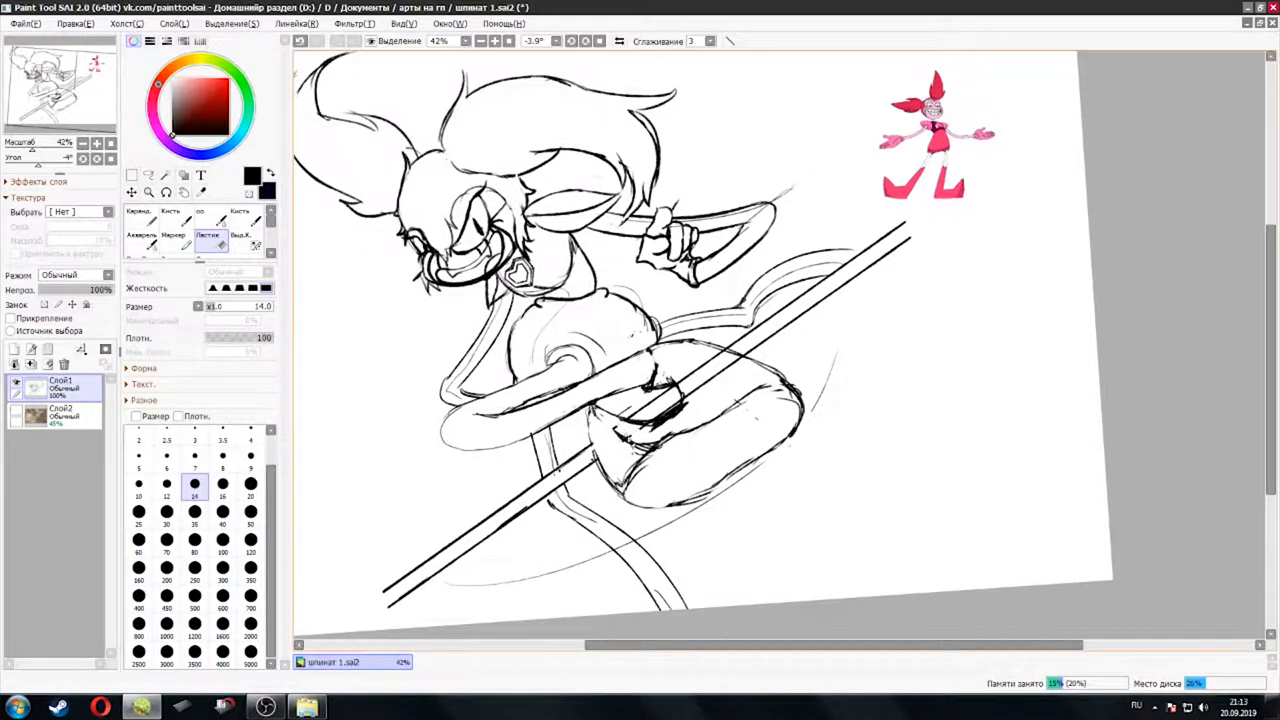
Pick the 70 size preset to enlarge the brush from 14 to 70.
click(166, 551)
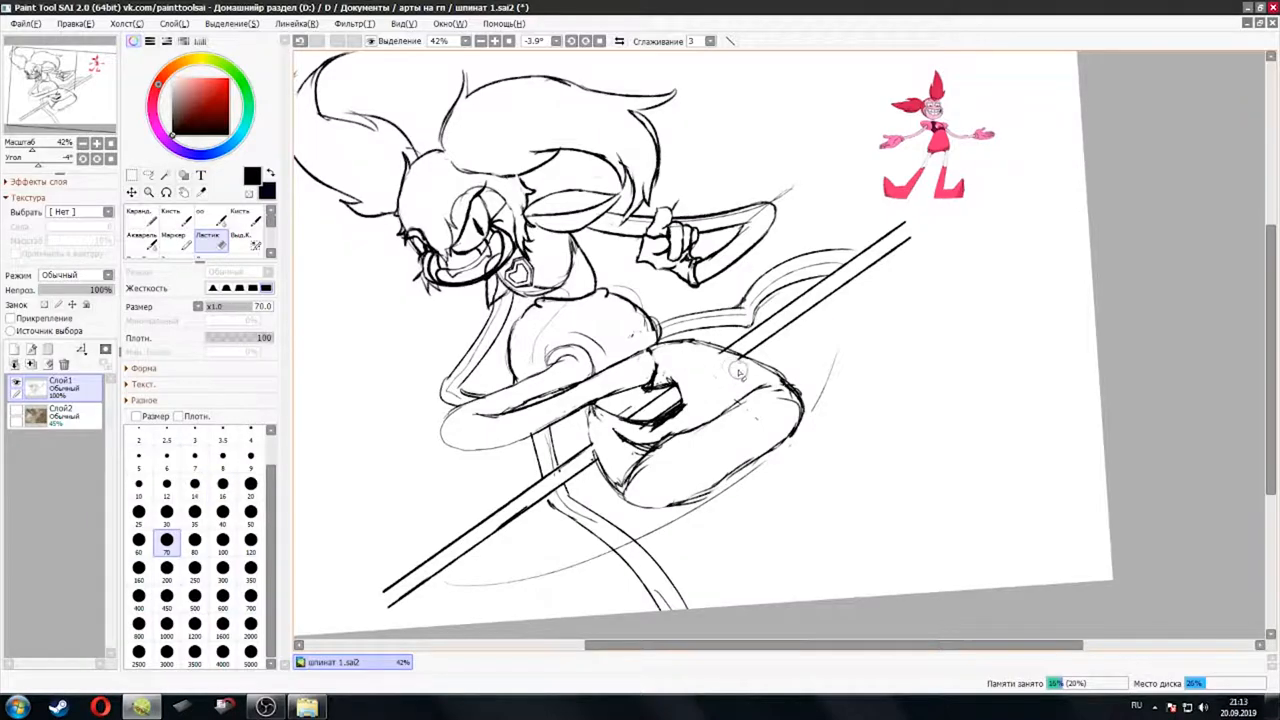